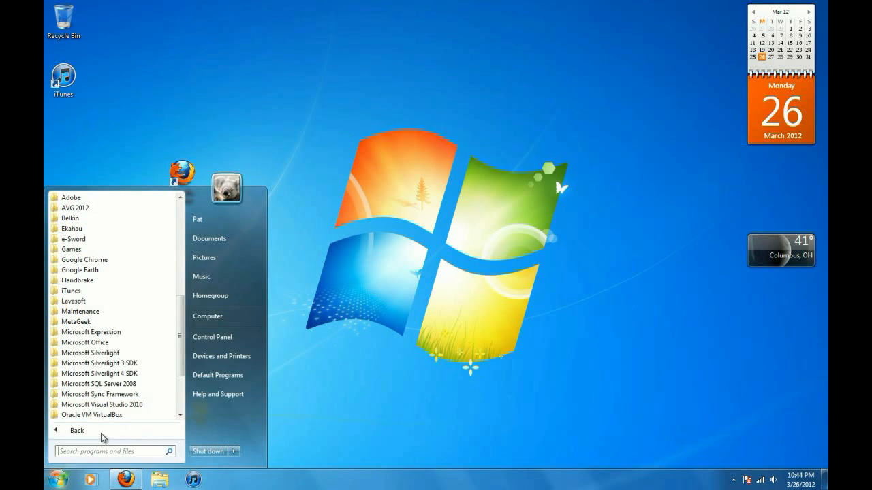
# - Launch Microsoft Access 2010 from the Start menu's Microsoft Office folder
pyautogui.click(85, 341)
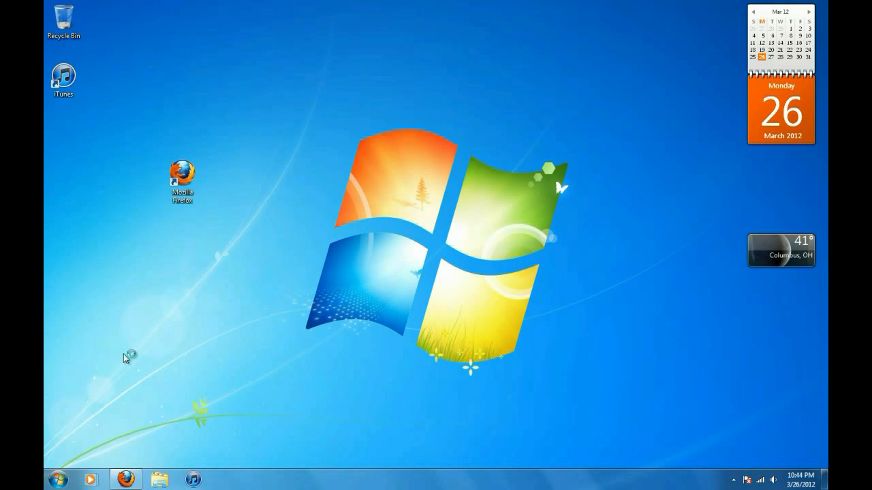
pyautogui.click(226, 479)
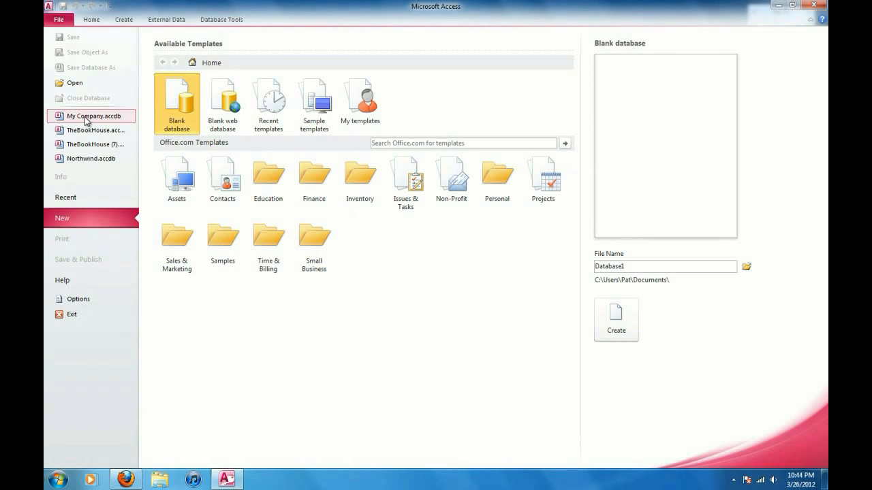
# - Open My Company.accdb from the recent list and show the Database Tools ribbon
pyautogui.click(92, 116)
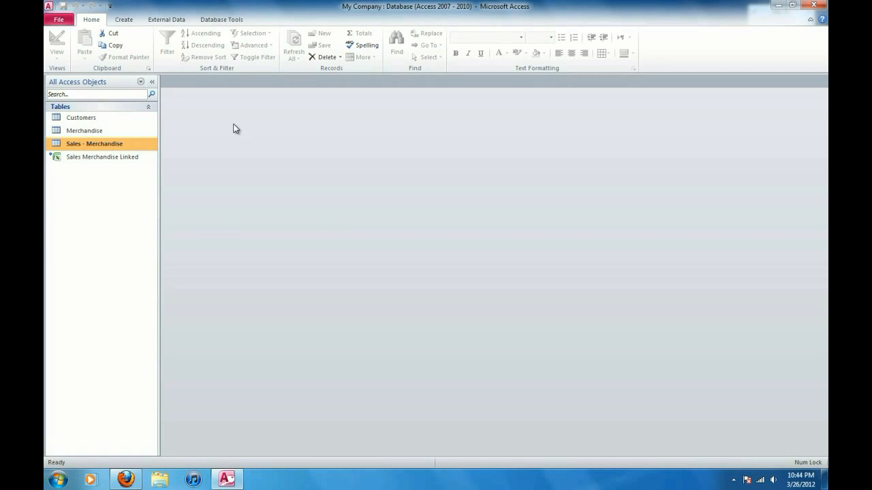
pyautogui.moveTo(231, 112)
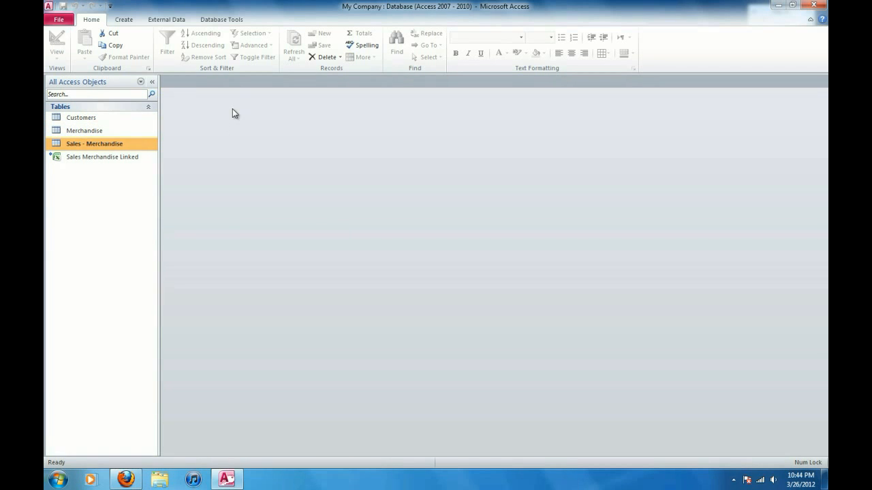
pyautogui.click(221, 19)
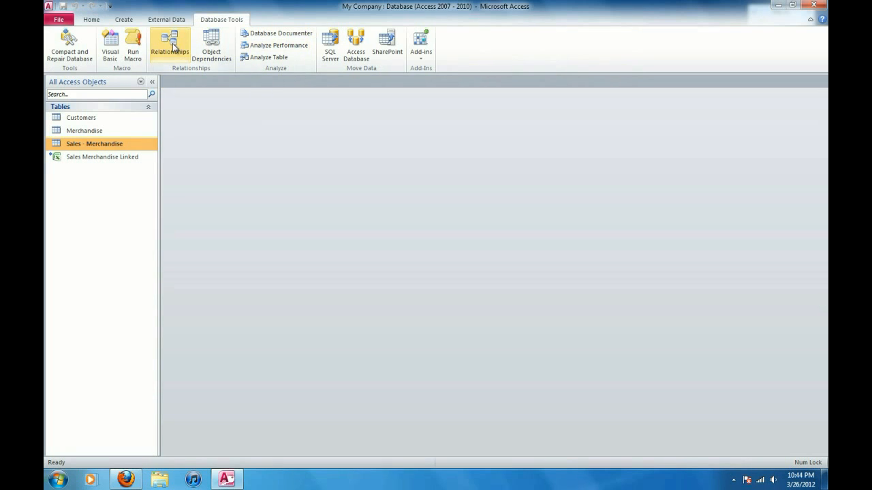
# - Add the Customers, Merchandise and Sales - Merchandise tables to the Relationships window
pyautogui.click(169, 47)
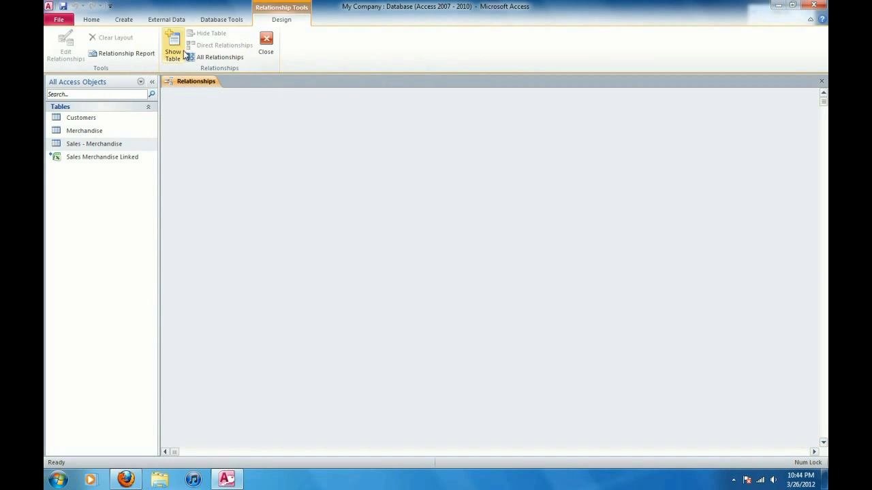
pyautogui.click(171, 47)
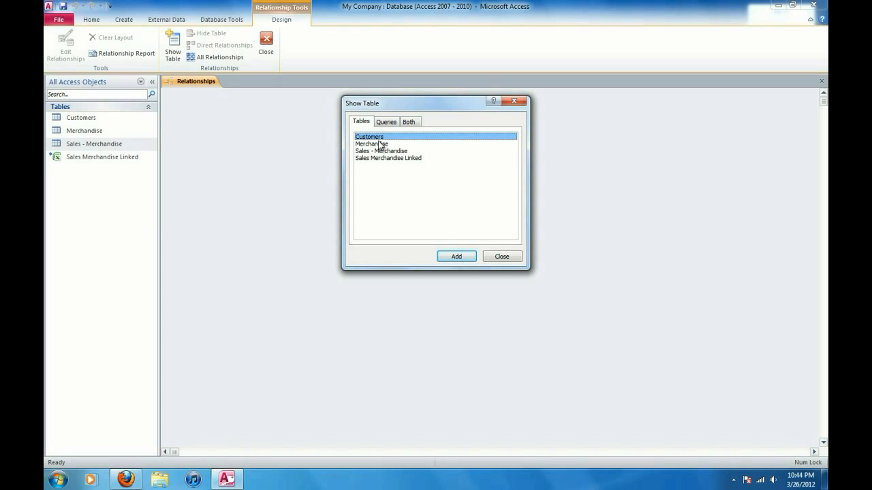
pyautogui.click(455, 256)
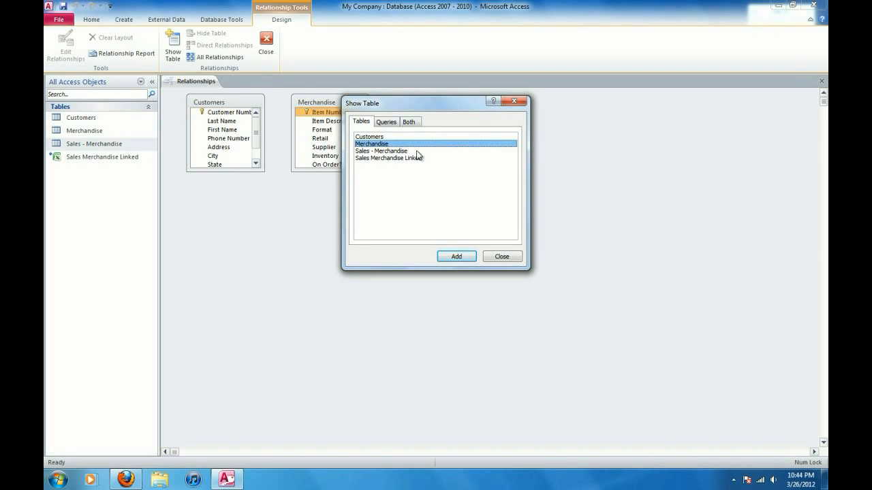
pyautogui.click(382, 150)
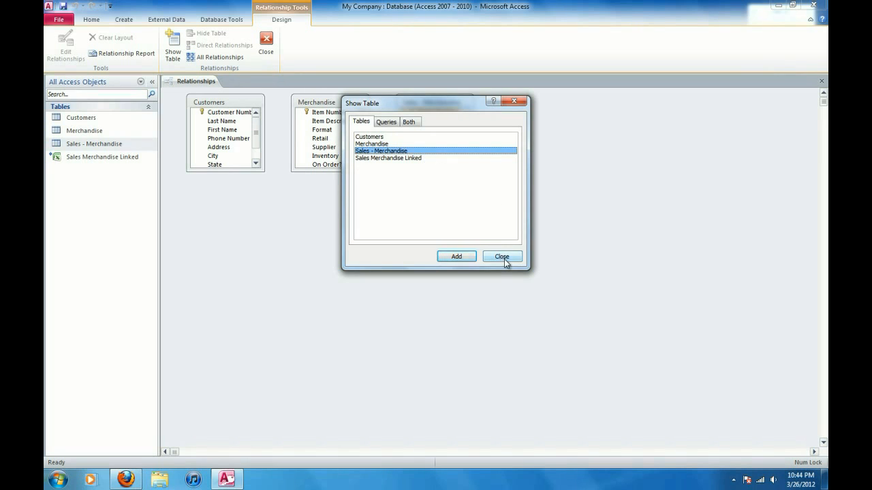
pyautogui.click(501, 256)
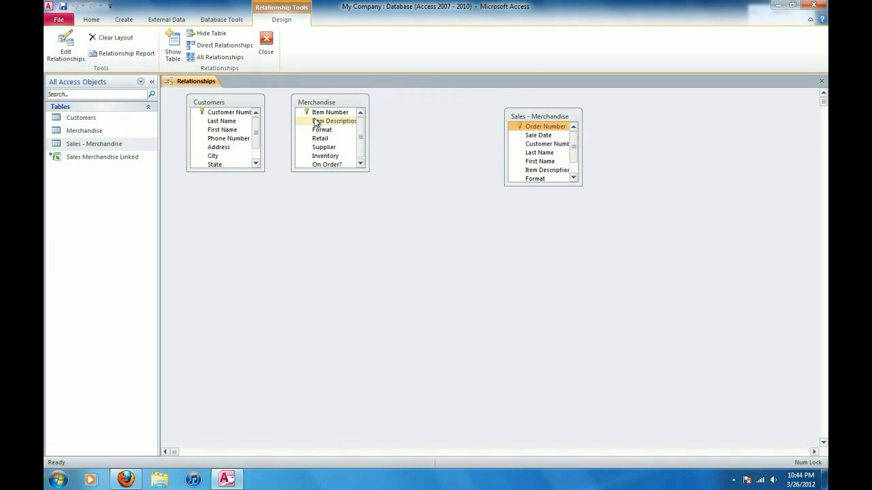
# - Arrange the boxes as Customers, Sales - Merchandise, Merchandise, resized to show every field
pyautogui.moveTo(316, 102); pyautogui.dragTo(376, 113)
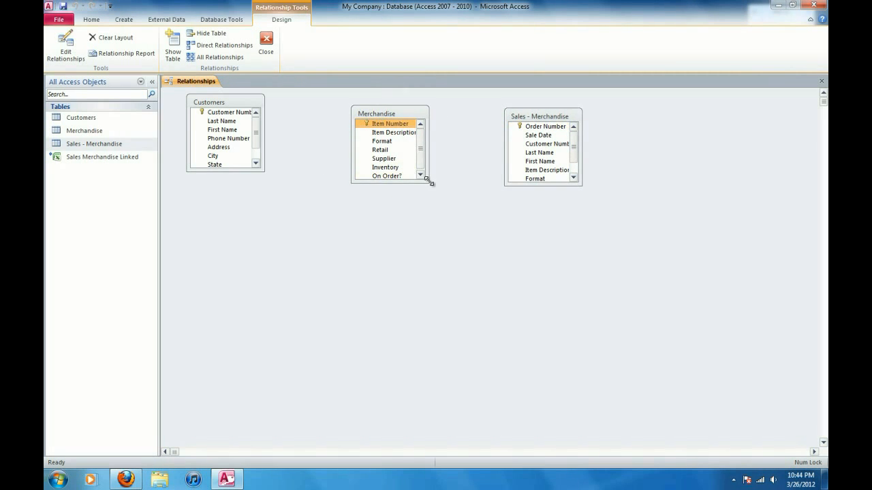
pyautogui.moveTo(429, 183); pyautogui.dragTo(433, 226)
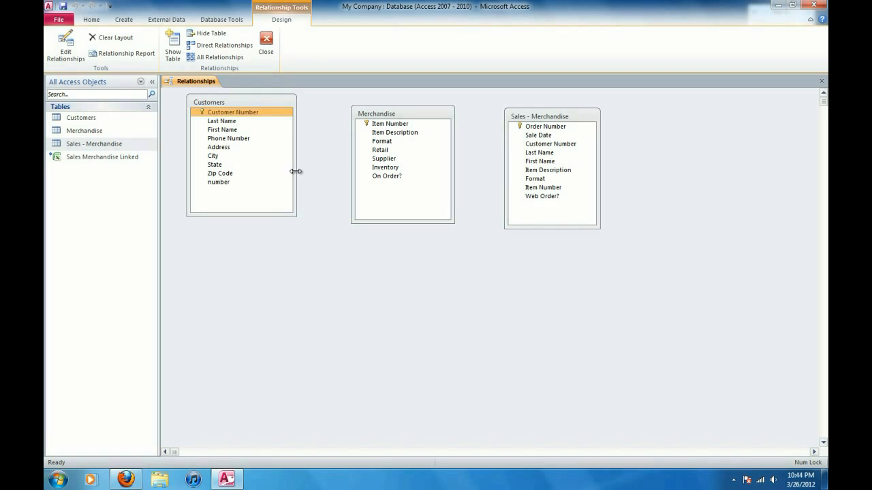
pyautogui.click(380, 150)
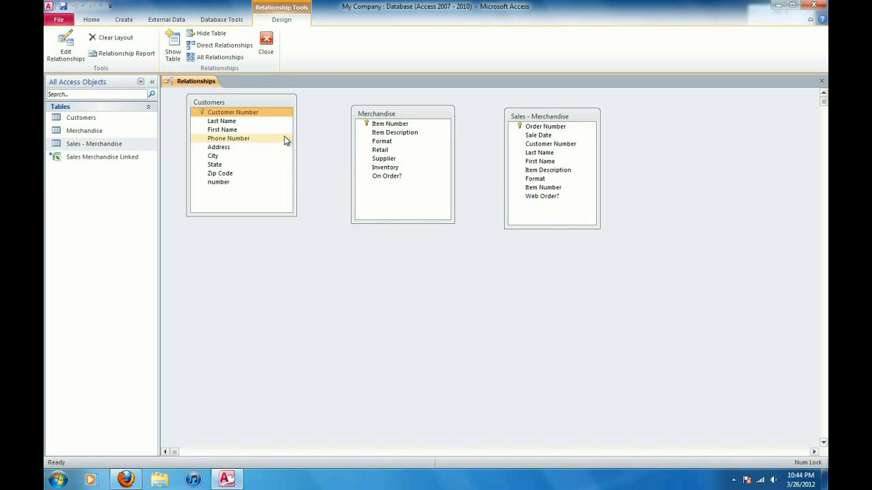
pyautogui.moveTo(403, 115); pyautogui.dragTo(697, 144)
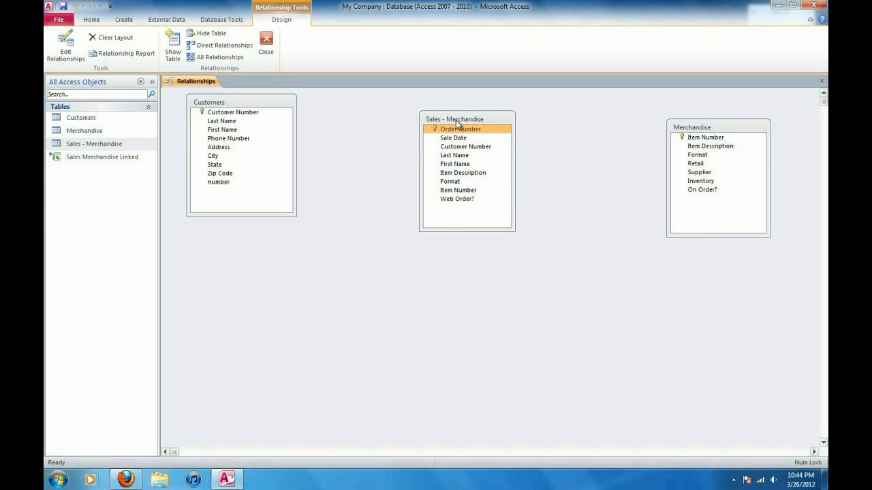
pyautogui.click(222, 130)
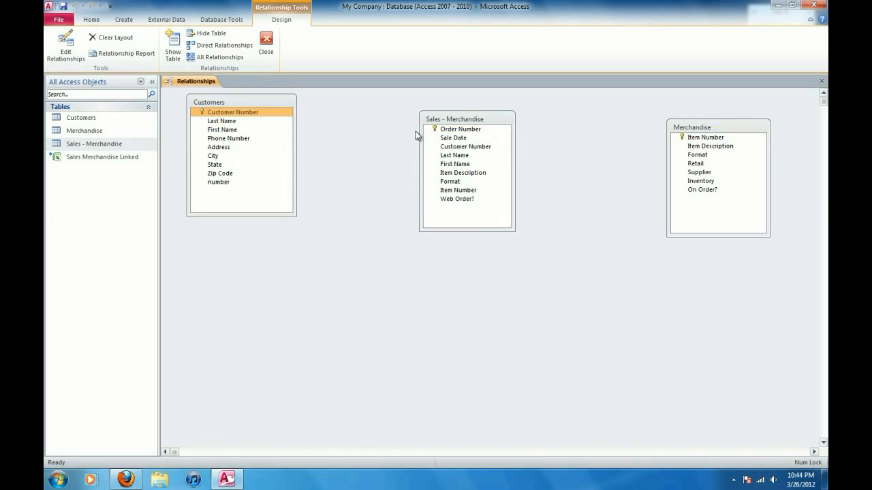
pyautogui.click(466, 147)
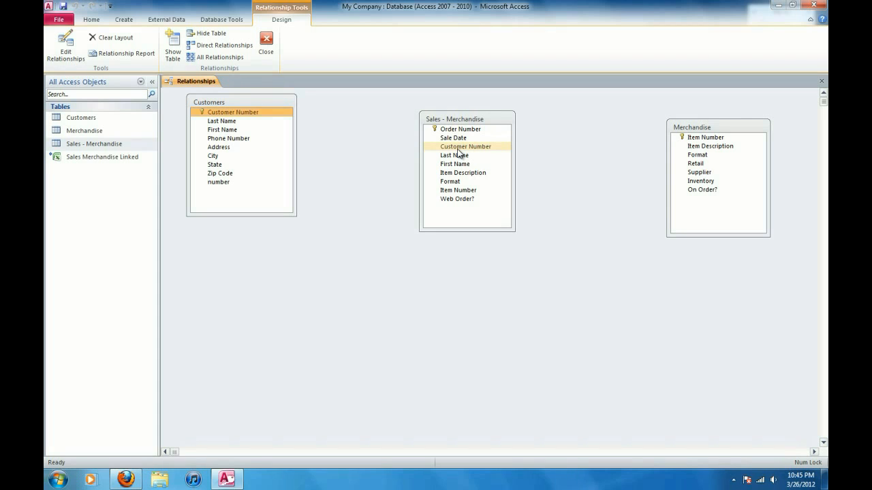
pyautogui.moveTo(447, 148)
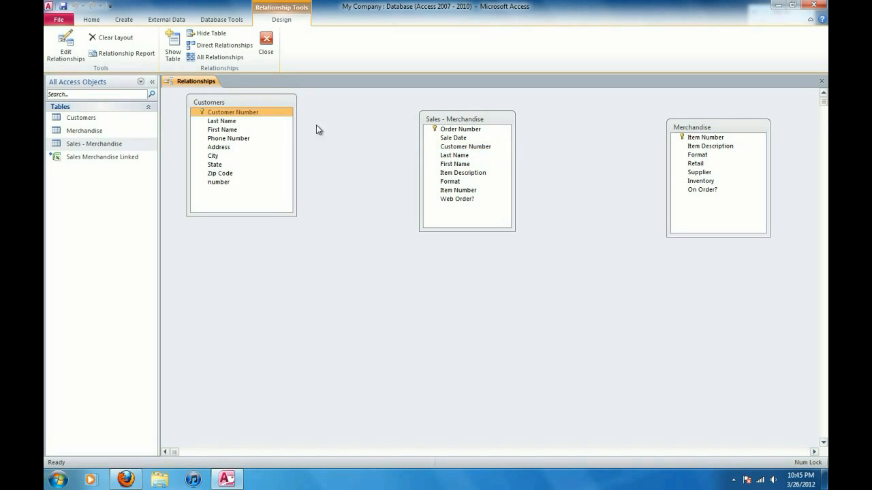
pyautogui.click(231, 111)
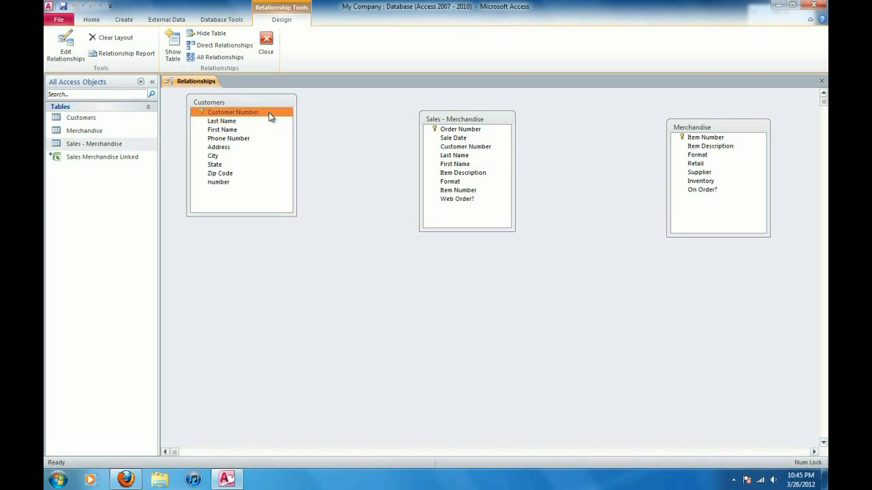
pyautogui.moveTo(250, 117)
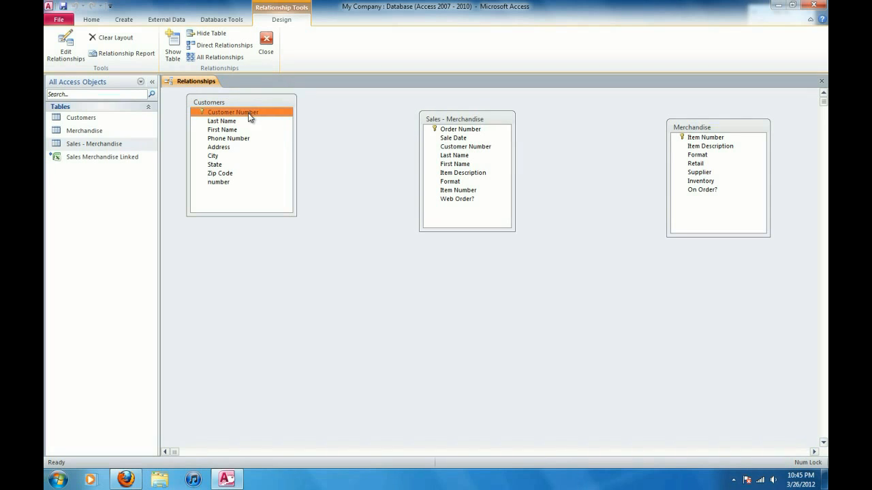
pyautogui.moveTo(245, 116)
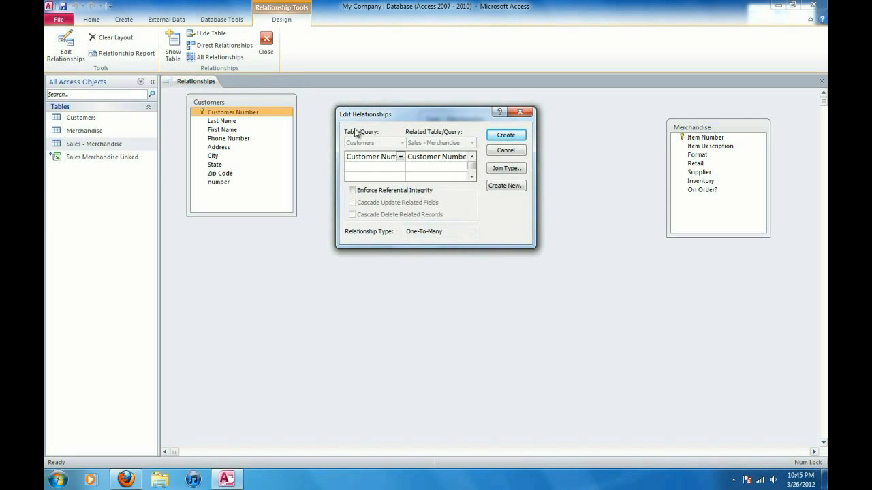
pyautogui.moveTo(406, 116)
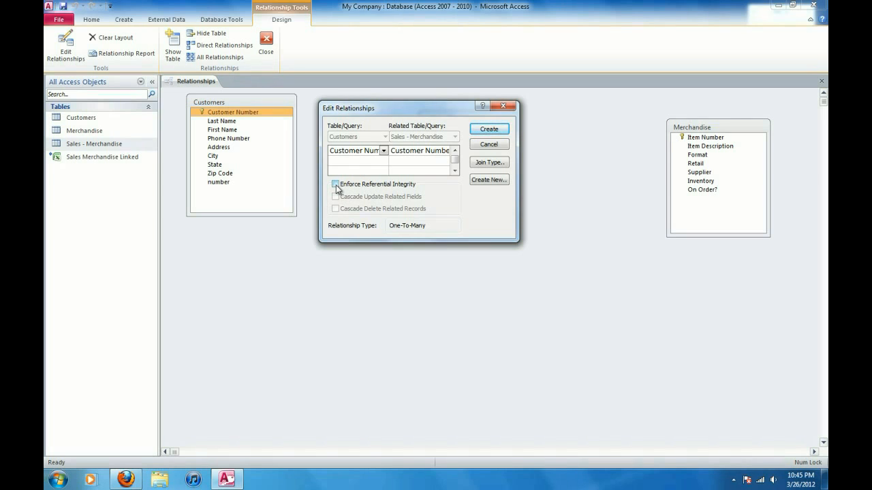
# - Create the Customers–Sales - Merchandise link on Customer Number with referential integrity and both cascade options
pyautogui.click(335, 186)
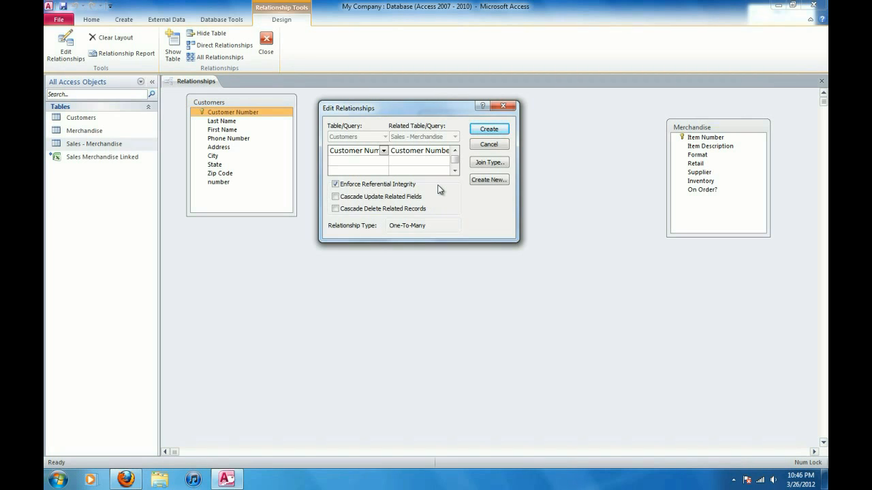
pyautogui.moveTo(437, 191)
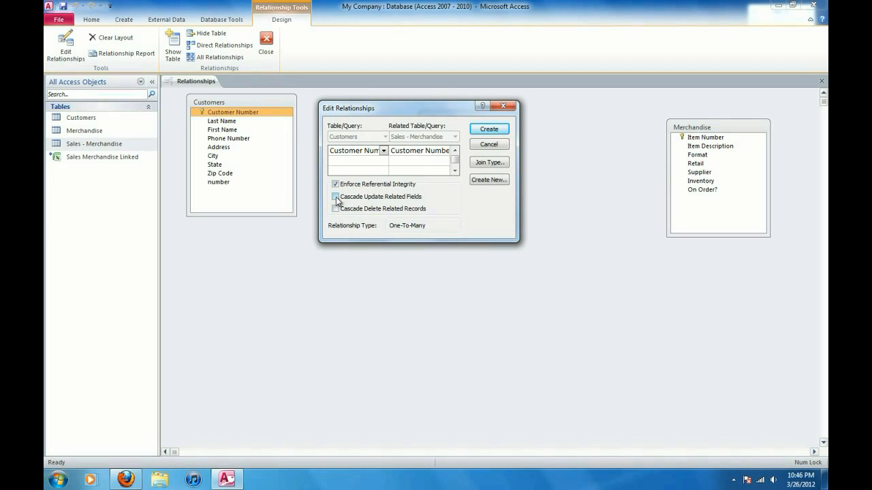
pyautogui.click(335, 197)
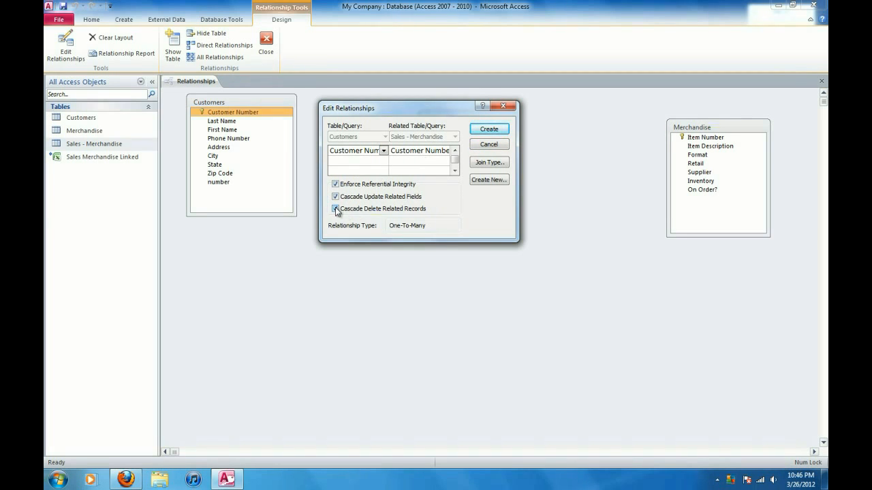
pyautogui.click(335, 209)
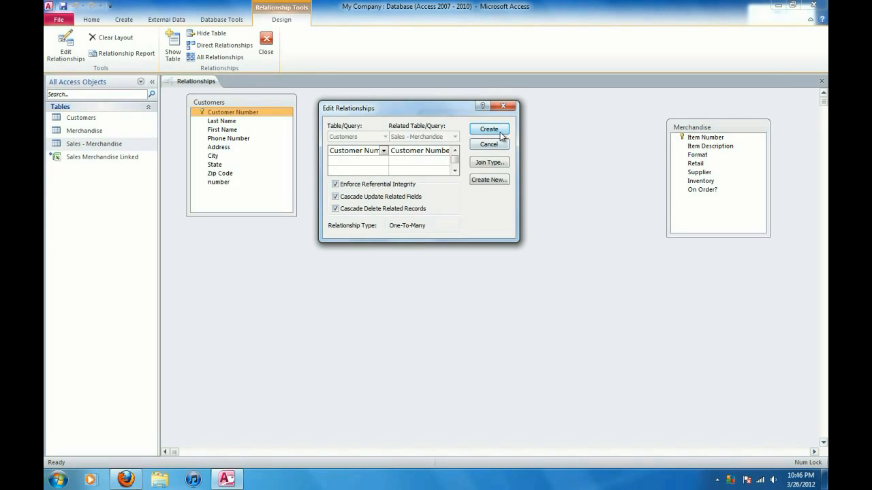
pyautogui.click(488, 130)
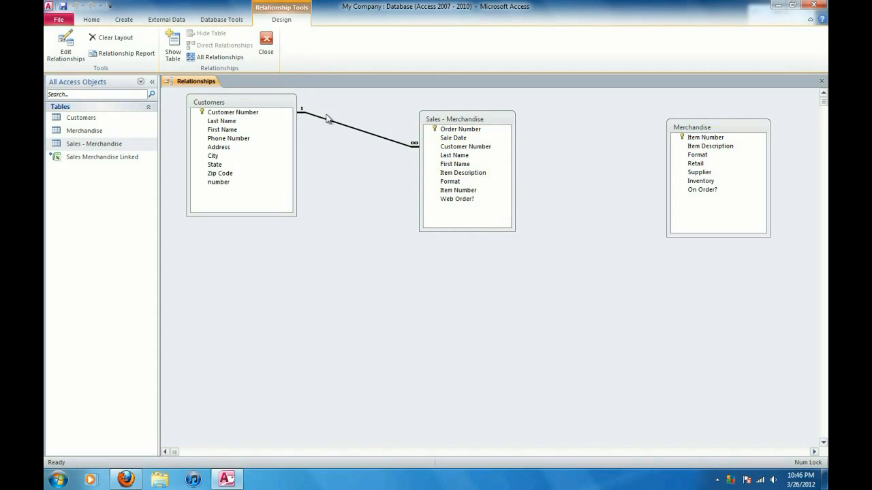
# - Pair Merchandise and Sales - Merchandise on Item Number in the Edit Relationships dialog
pyautogui.click(233, 112)
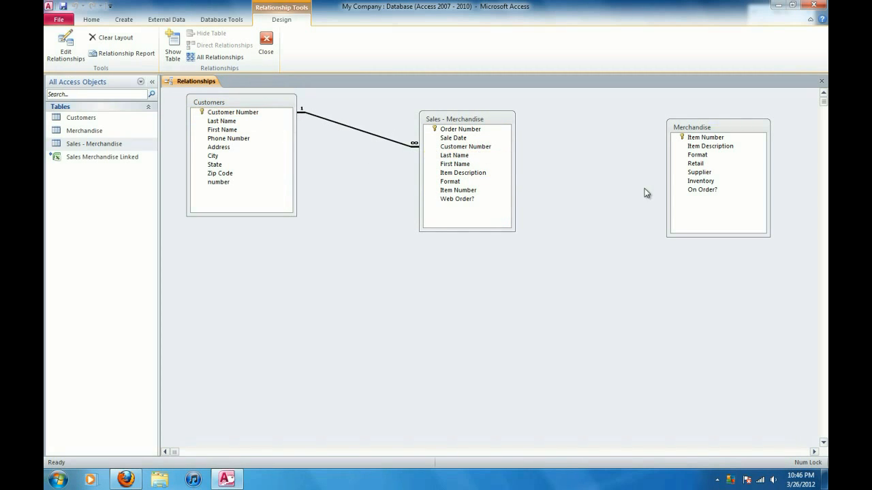
pyautogui.moveTo(688, 210)
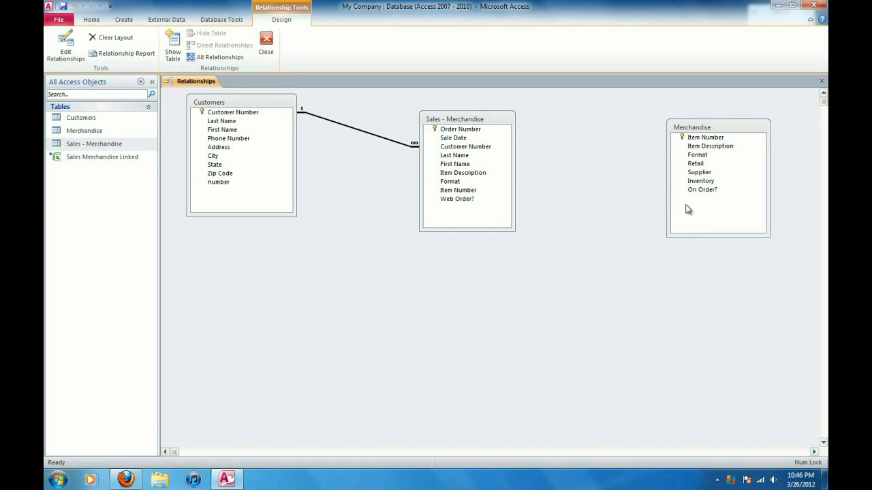
pyautogui.click(701, 189)
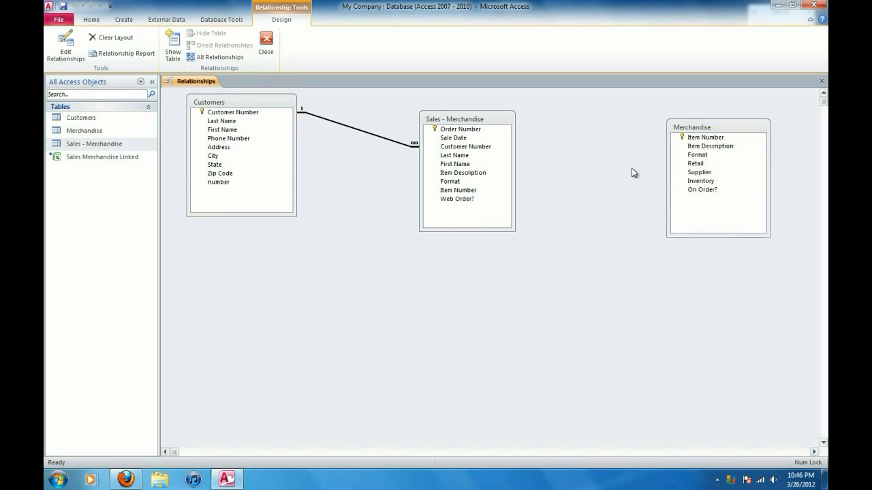
pyautogui.click(705, 136)
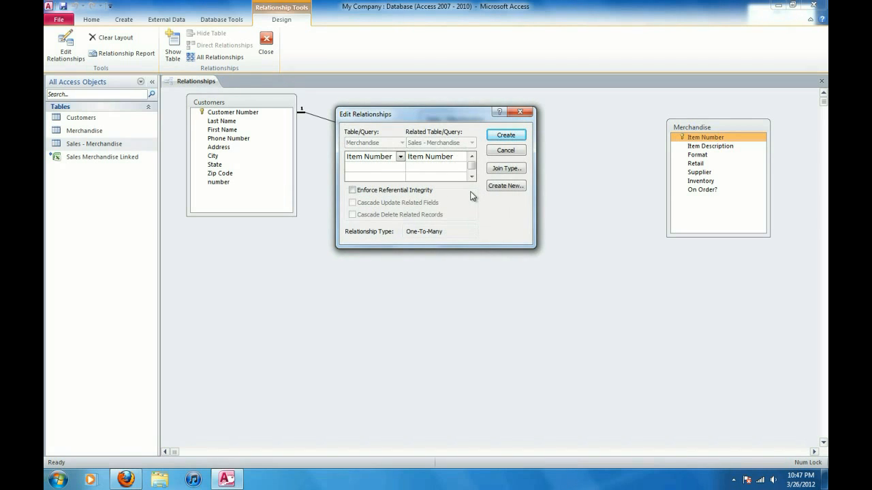
# - Create the Merchandise–Sales - Merchandise link on Item Number with referential integrity and cascading options
pyautogui.click(351, 190)
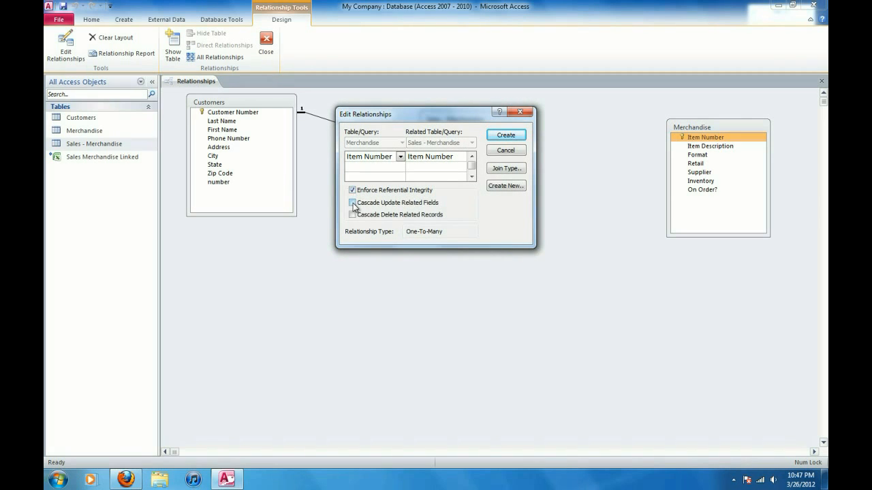
pyautogui.click(352, 202)
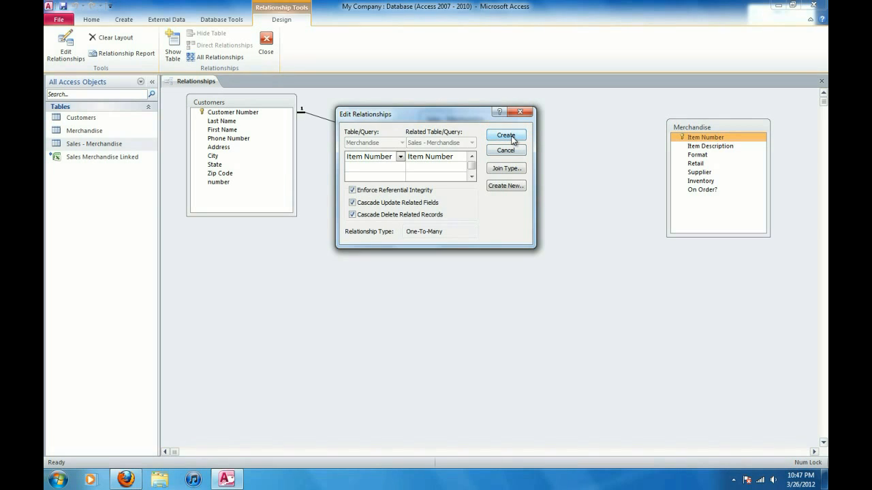
pyautogui.click(505, 135)
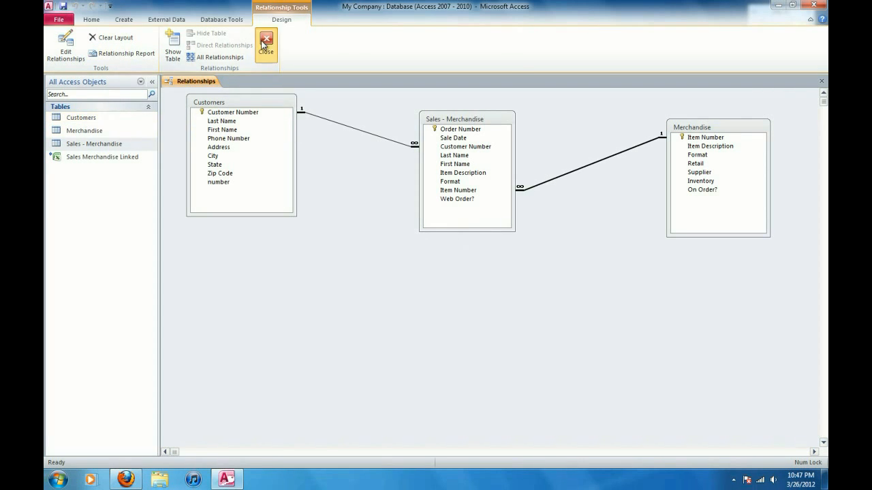
# - Close the Relationships window and open the tables as datasheets, showing Merchandise
pyautogui.click(266, 44)
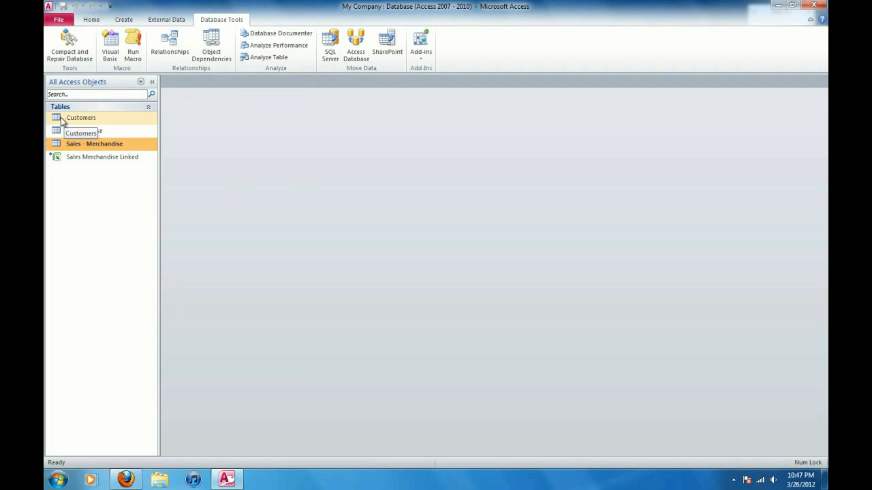
pyautogui.doubleClick(94, 144)
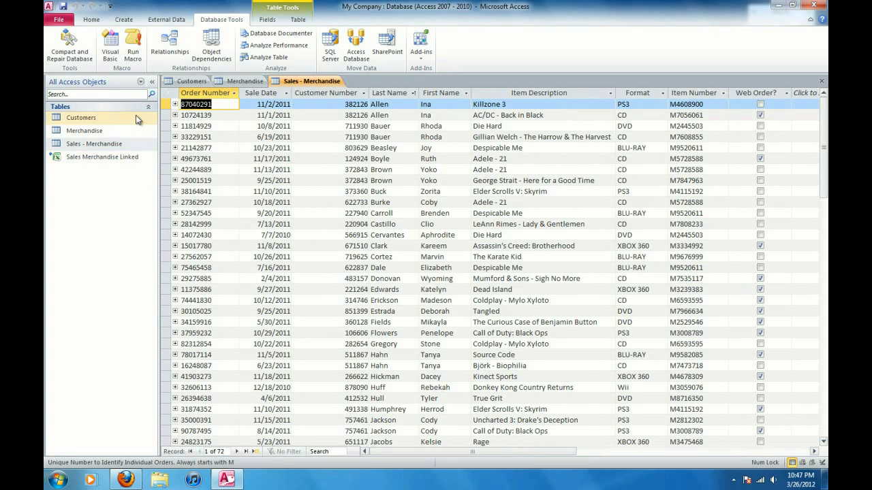
pyautogui.moveTo(157, 121)
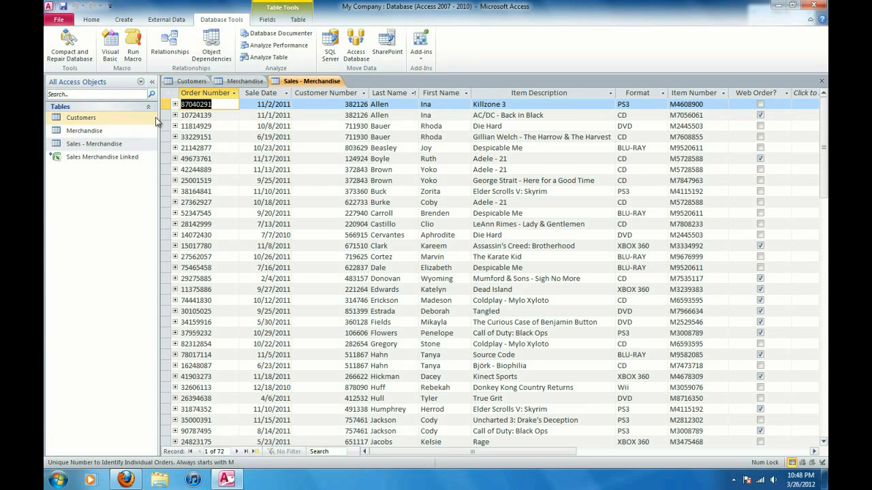
pyautogui.click(243, 82)
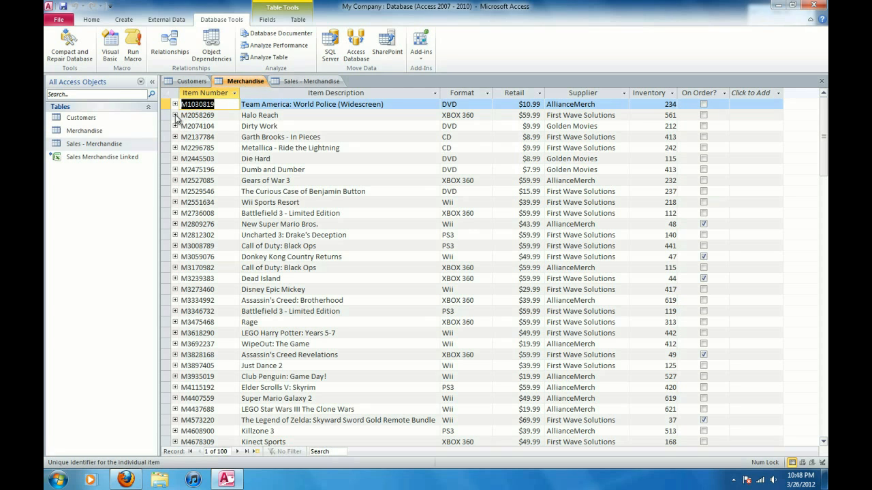
pyautogui.click(176, 115)
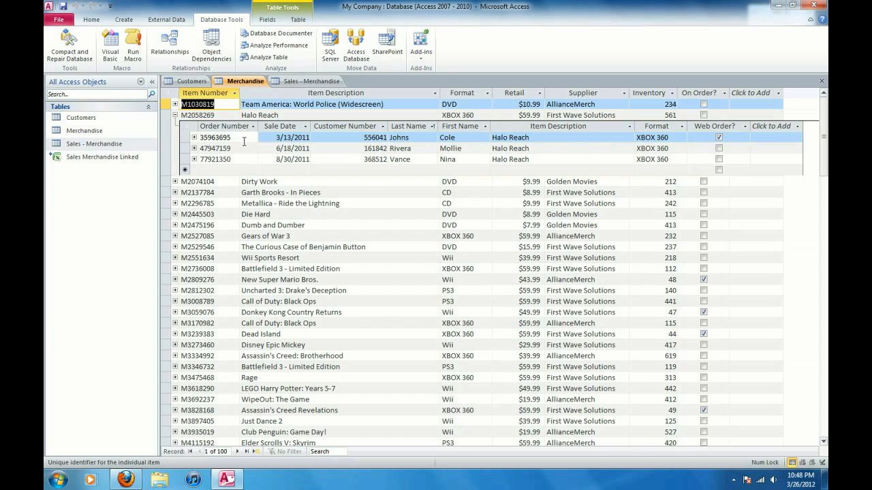
pyautogui.moveTo(265, 125)
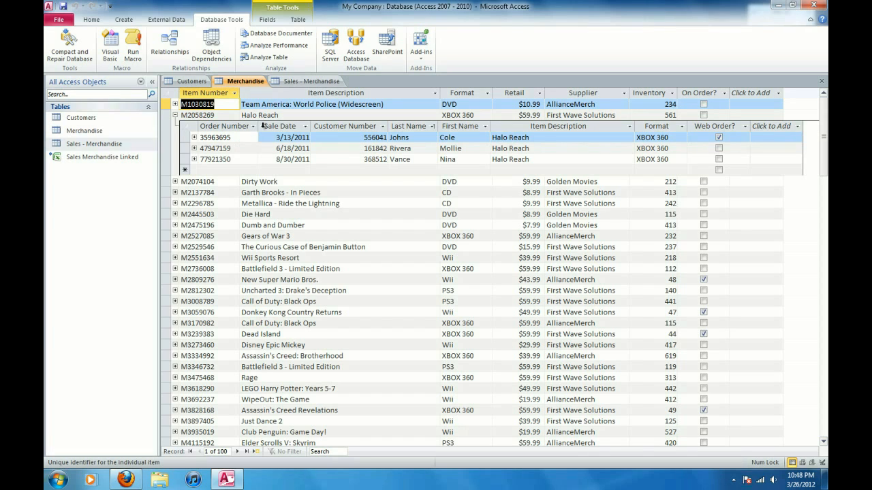
pyautogui.moveTo(316, 131)
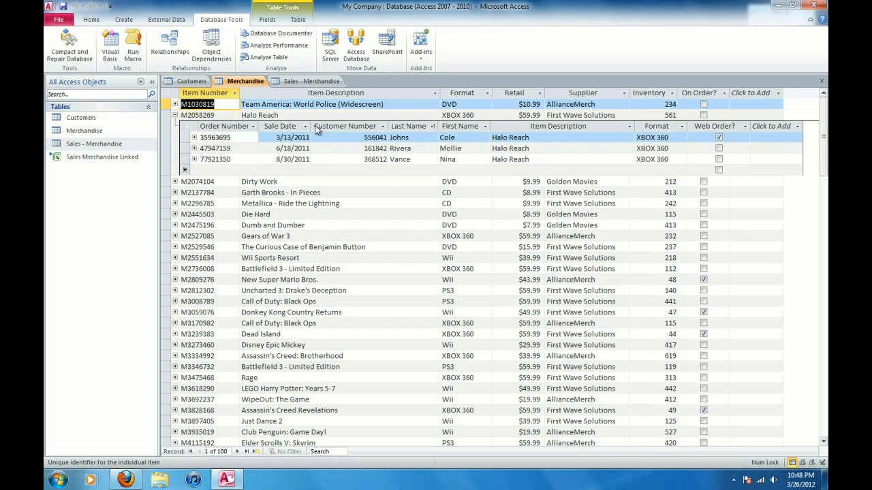
pyautogui.moveTo(262, 139)
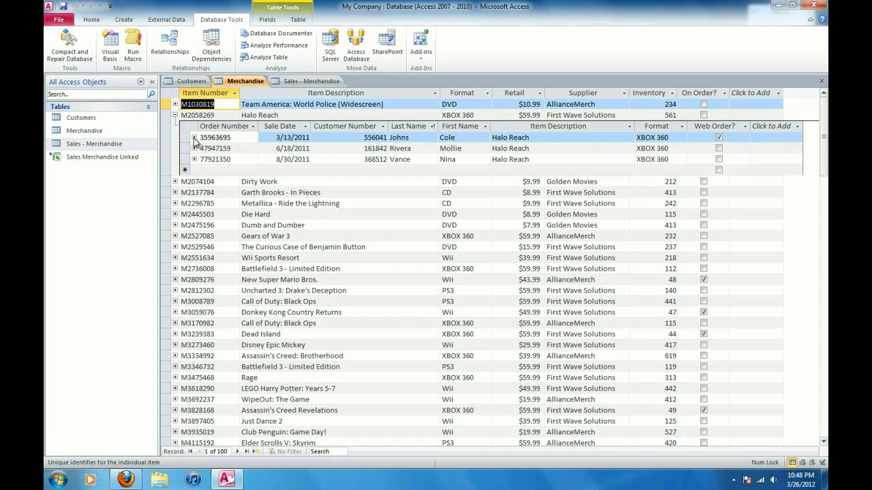
pyautogui.click(195, 136)
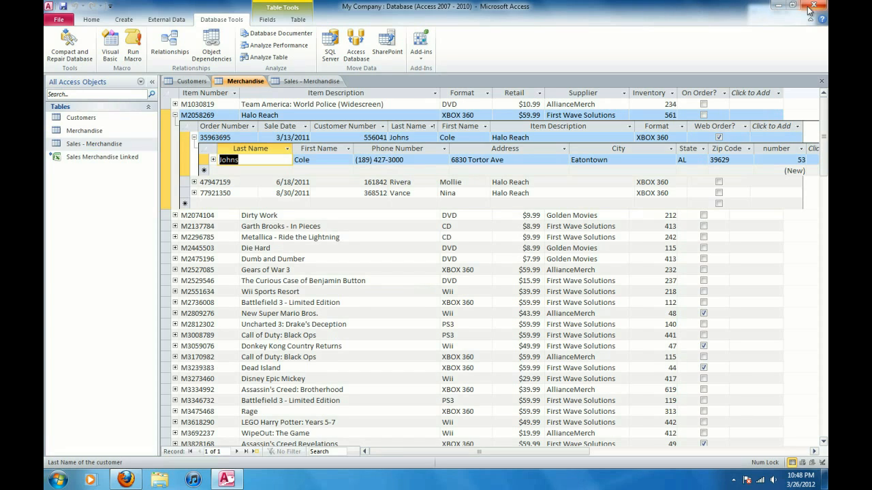
pyautogui.moveTo(815, 8)
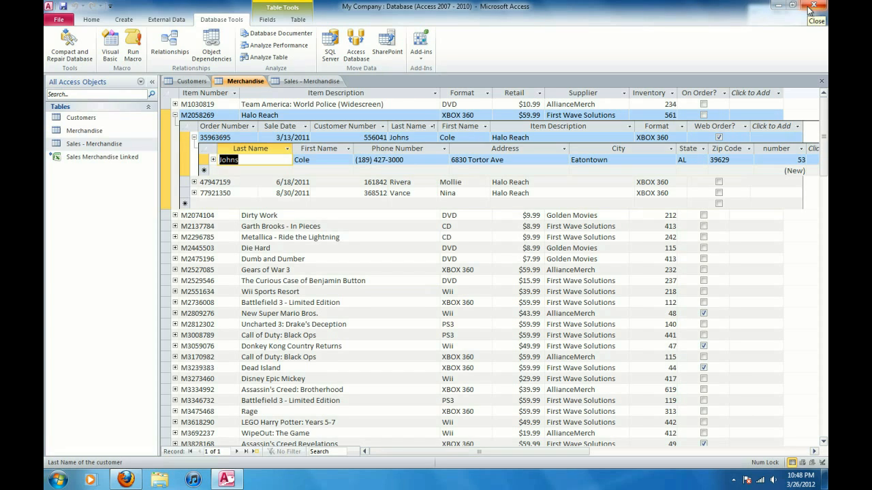